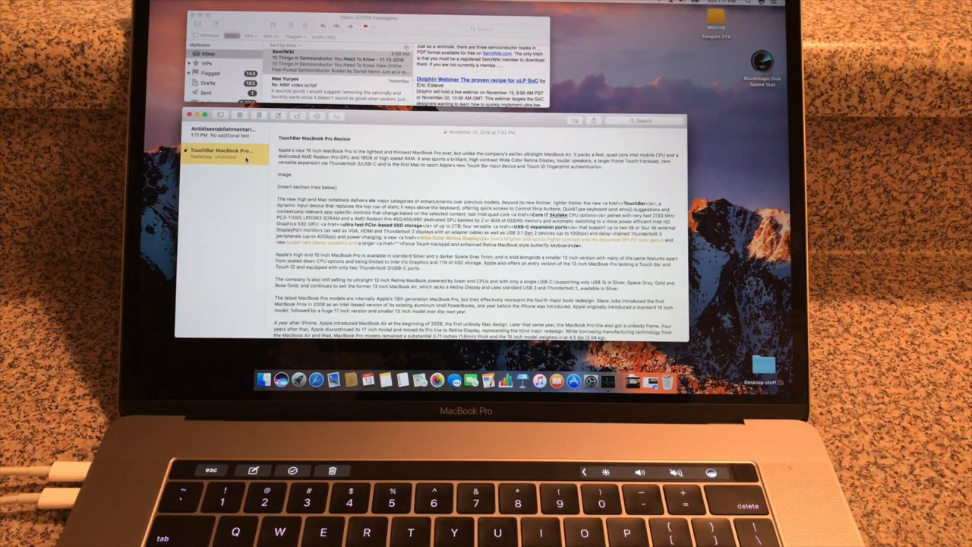
# Open the TouchBar MacBook Pro Review message in its own Mail window
pyautogui.click(335, 59)
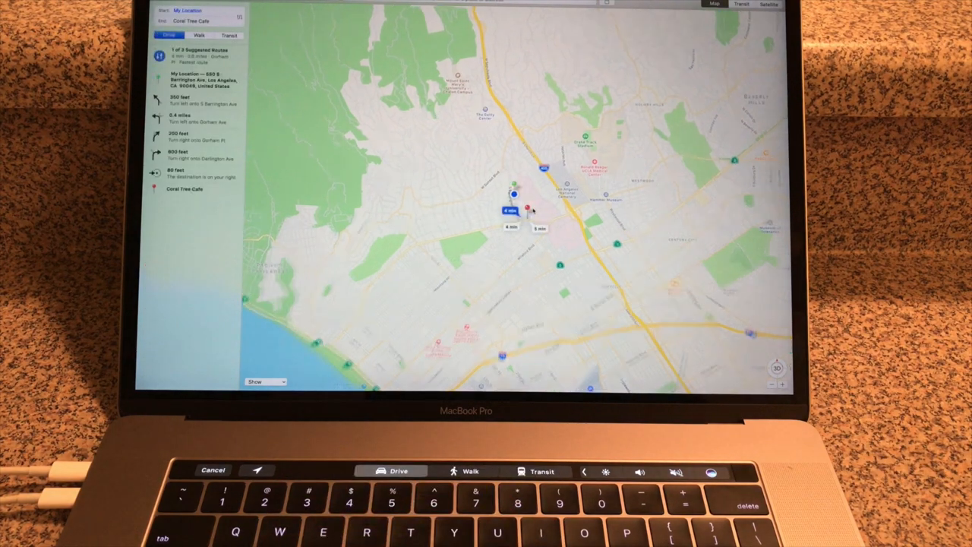
# Show driving directions from the current location to Coral Tree Cafe in Maps
pyautogui.click(199, 35)
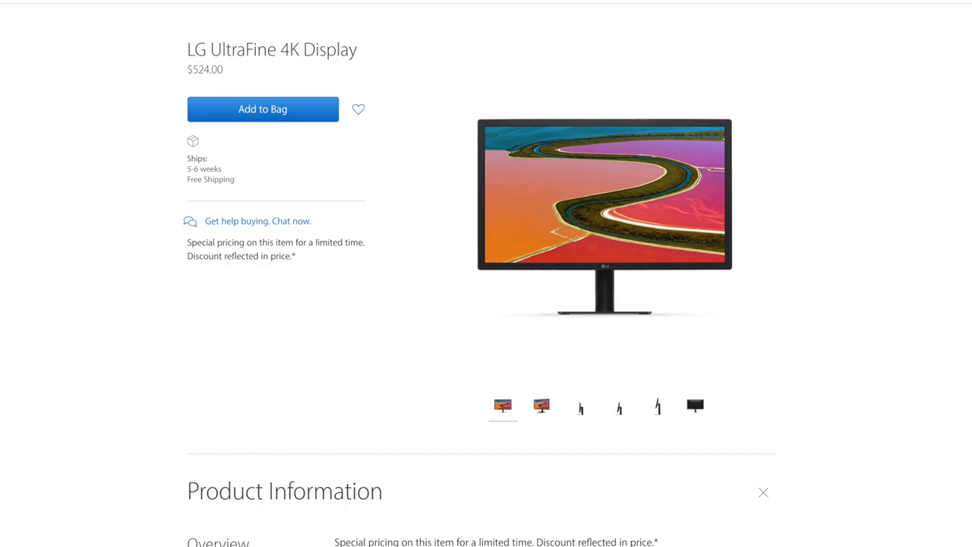
# Scroll down the LG UltraFine 4K Display product page priced at $524.00
pyautogui.scroll(-3)
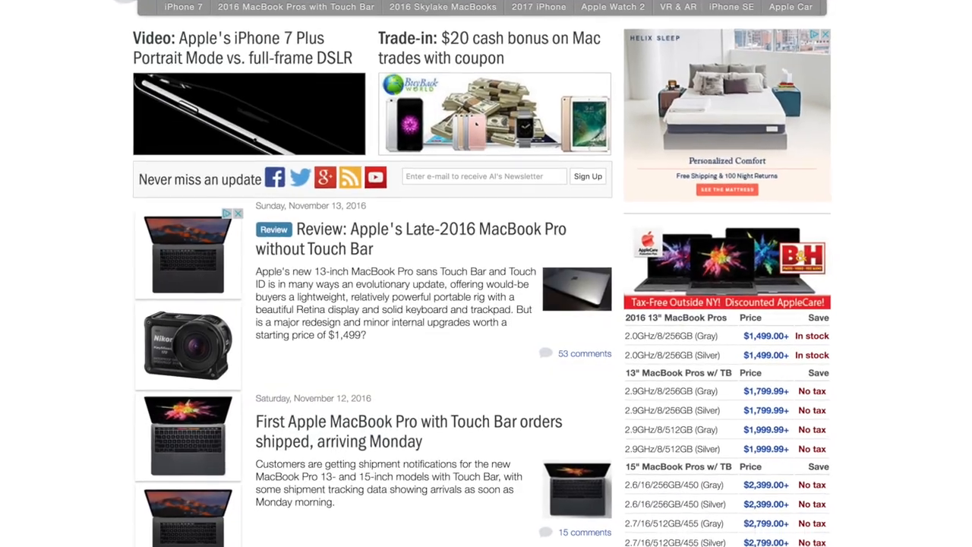
# Scroll through the AppleInsider channel's uploaded videos sorted newest first
pyautogui.scroll(-3)
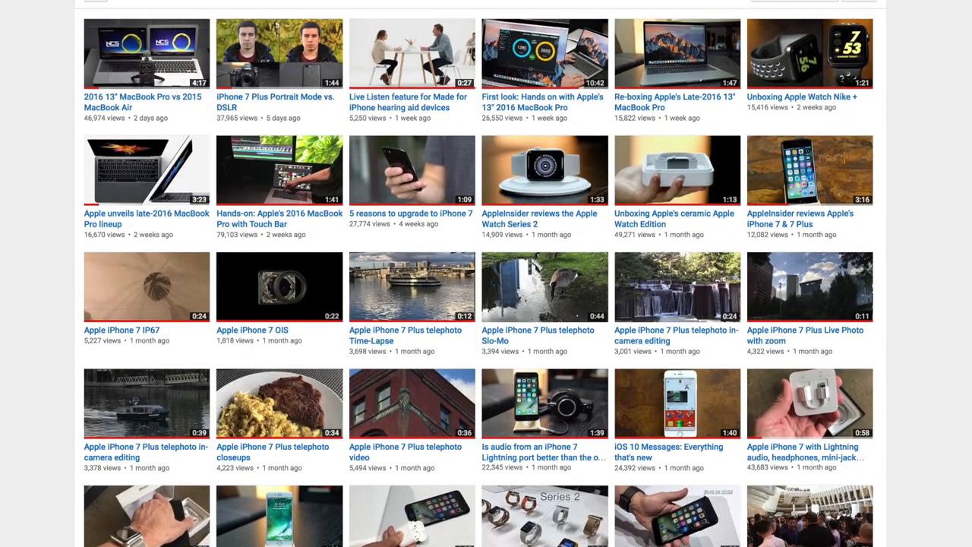
pyautogui.scroll(3)
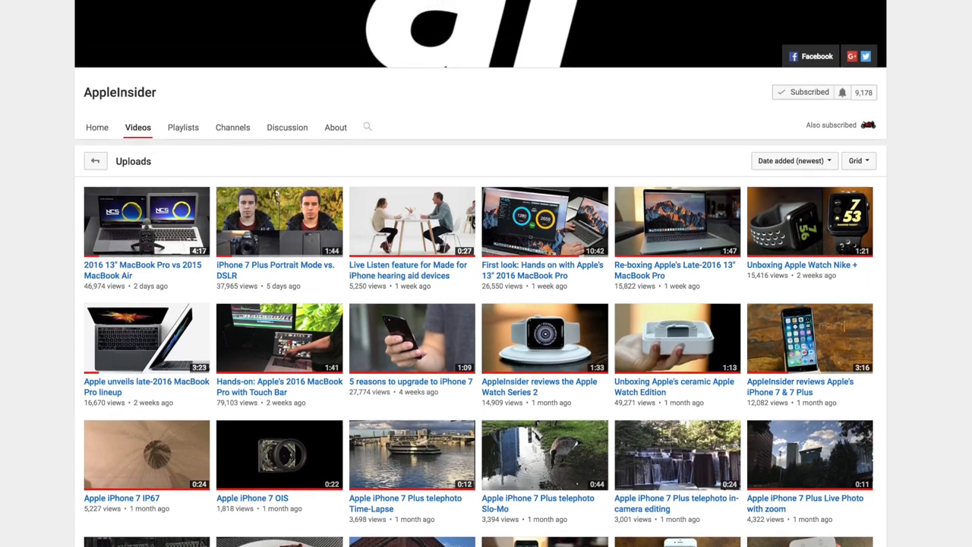